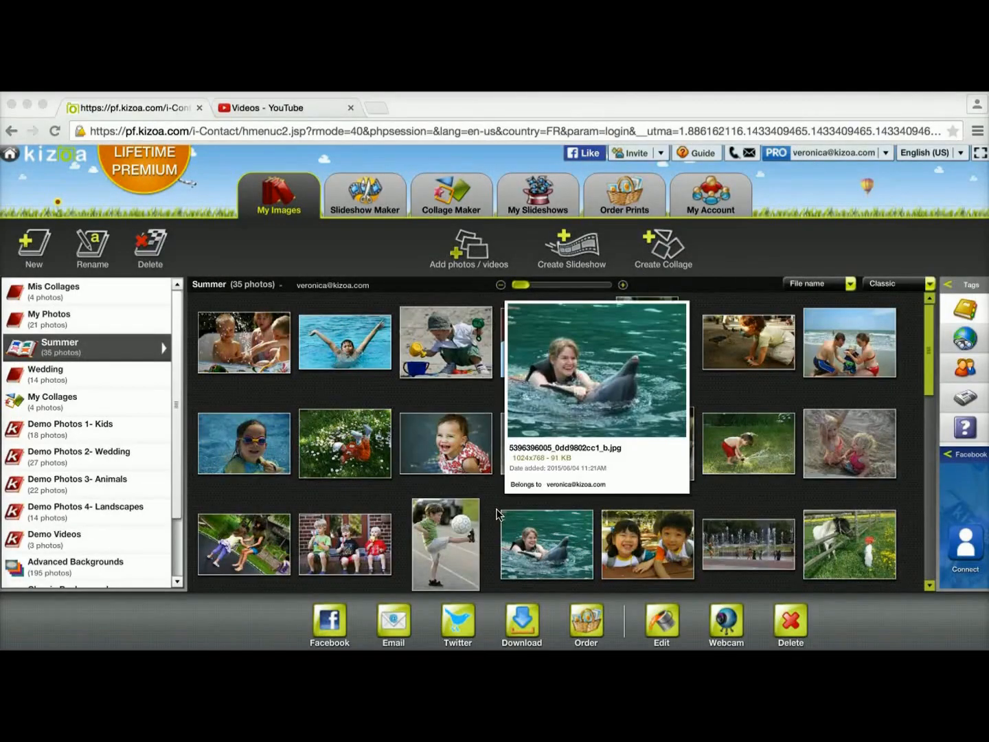
mouse_move(498, 502)
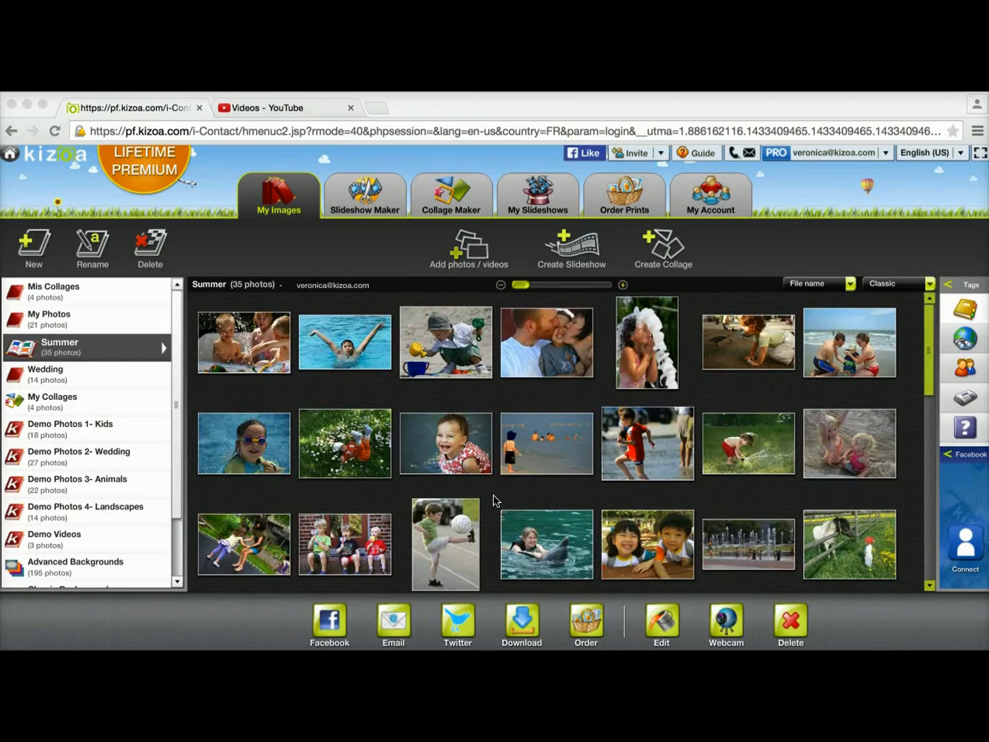
mouse_move(507, 497)
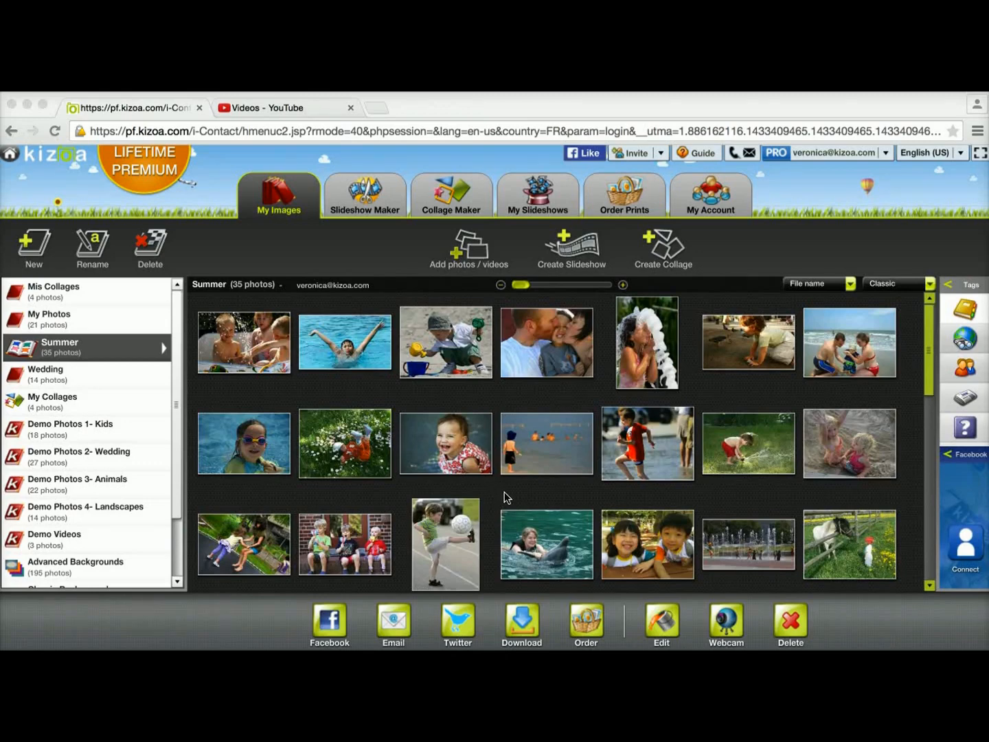
mouse_move(513, 508)
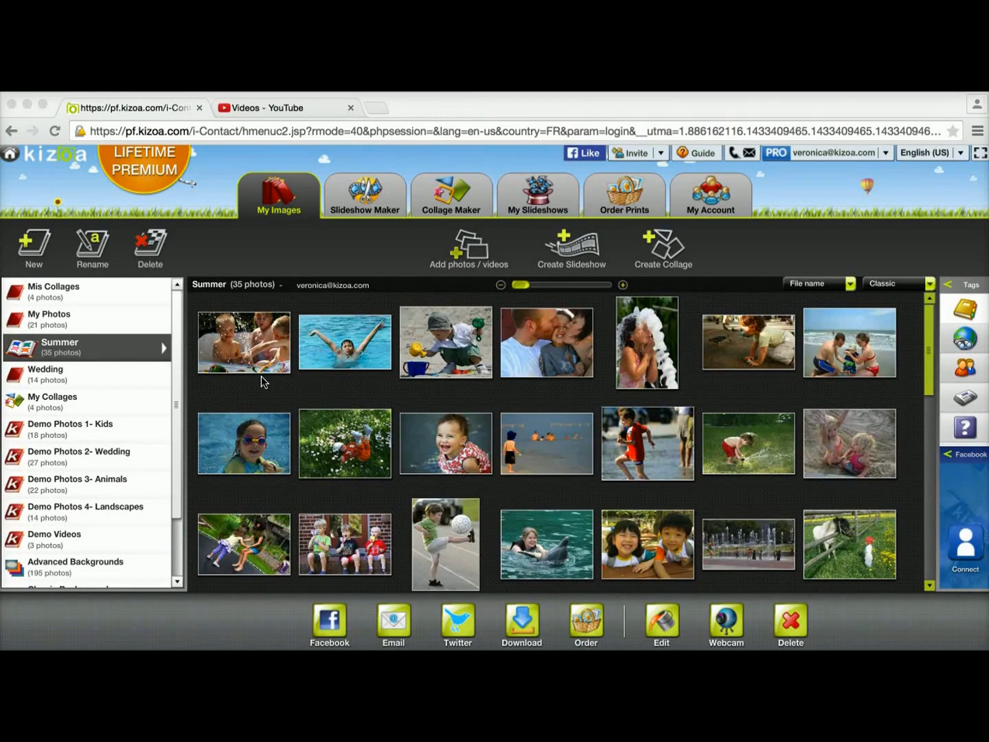
mouse_move(658, 382)
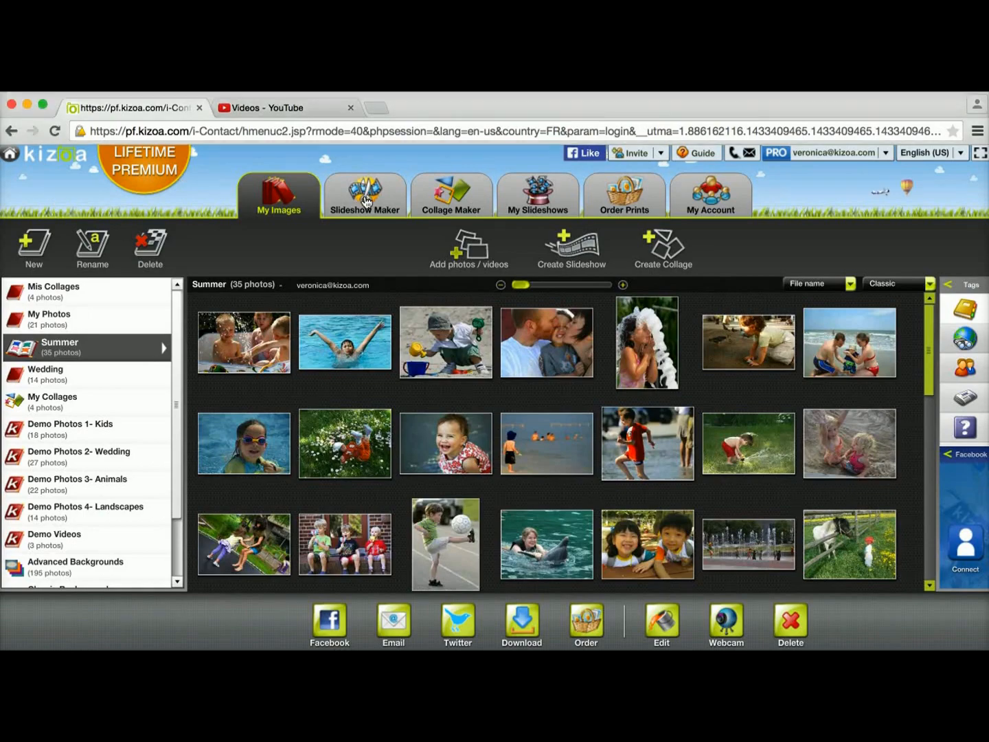
Create a new slideshow and scroll the Moods list toward the Color Power template
left_click(365, 195)
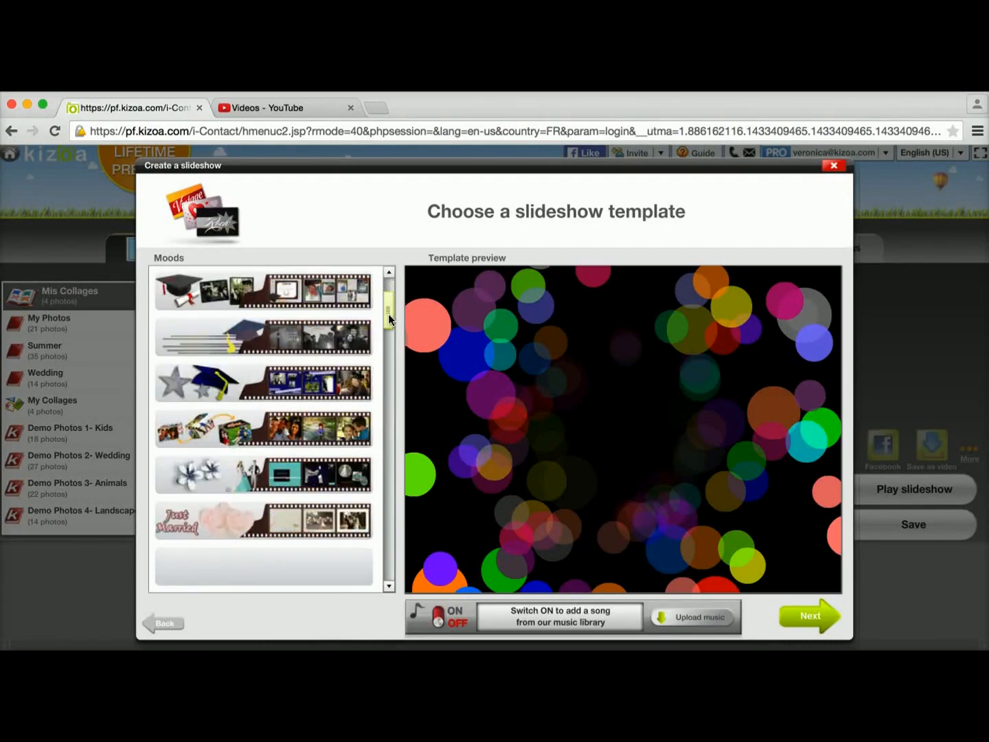
scroll("down", 3)
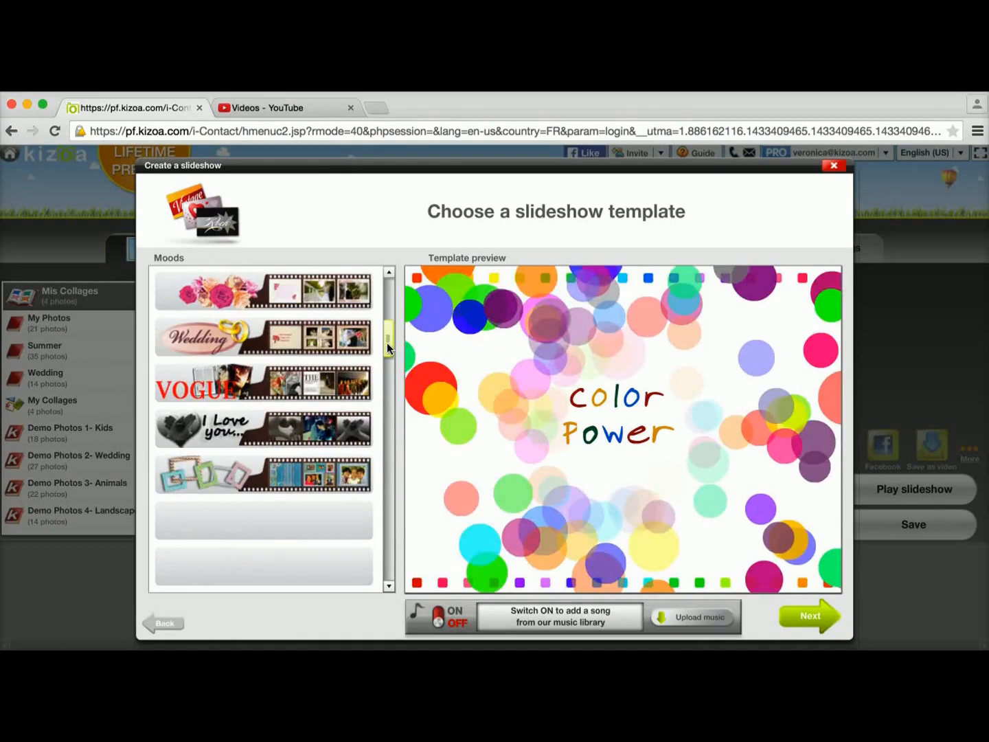
scroll("down", 3)
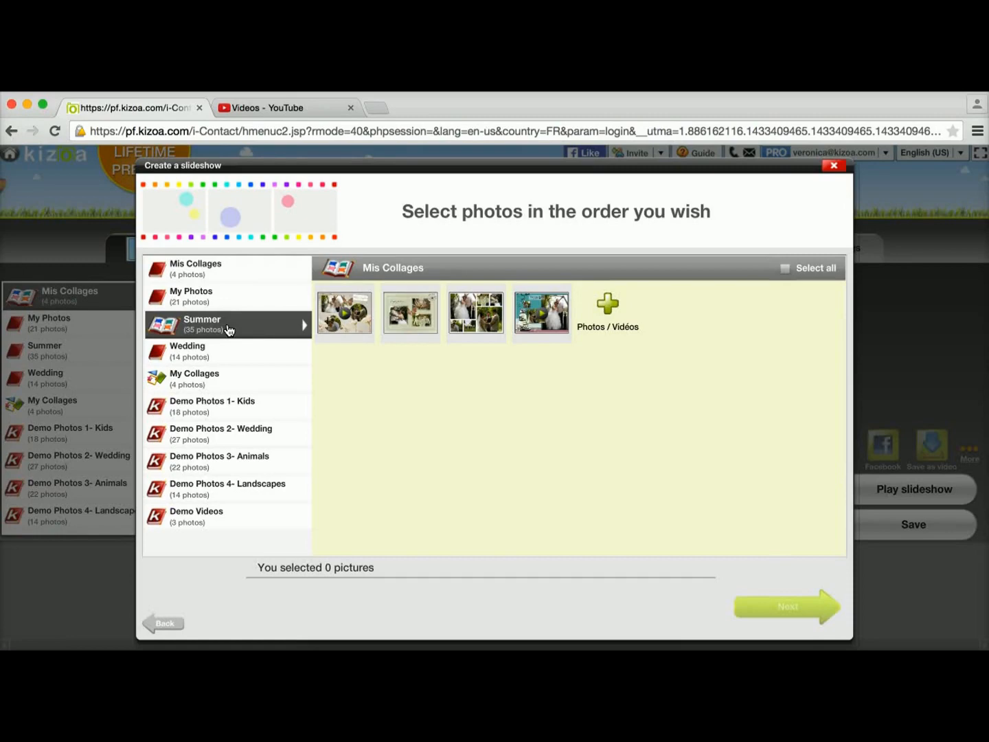
Select all photos from the Summer album and continue to the slideshow preview
left_click(202, 324)
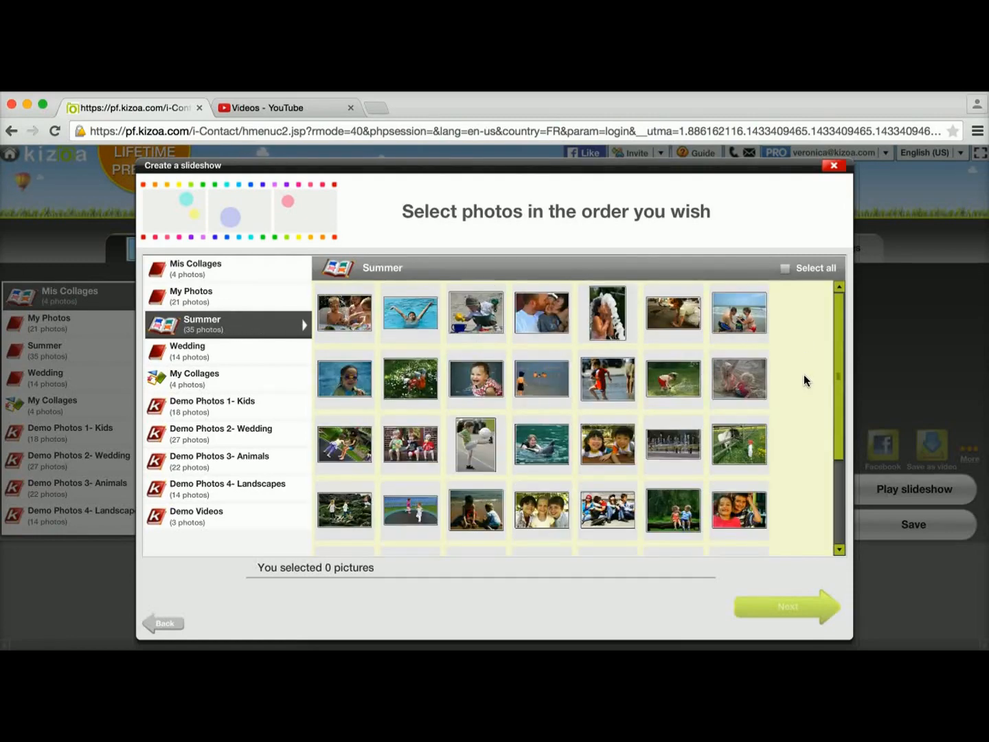
left_click(786, 268)
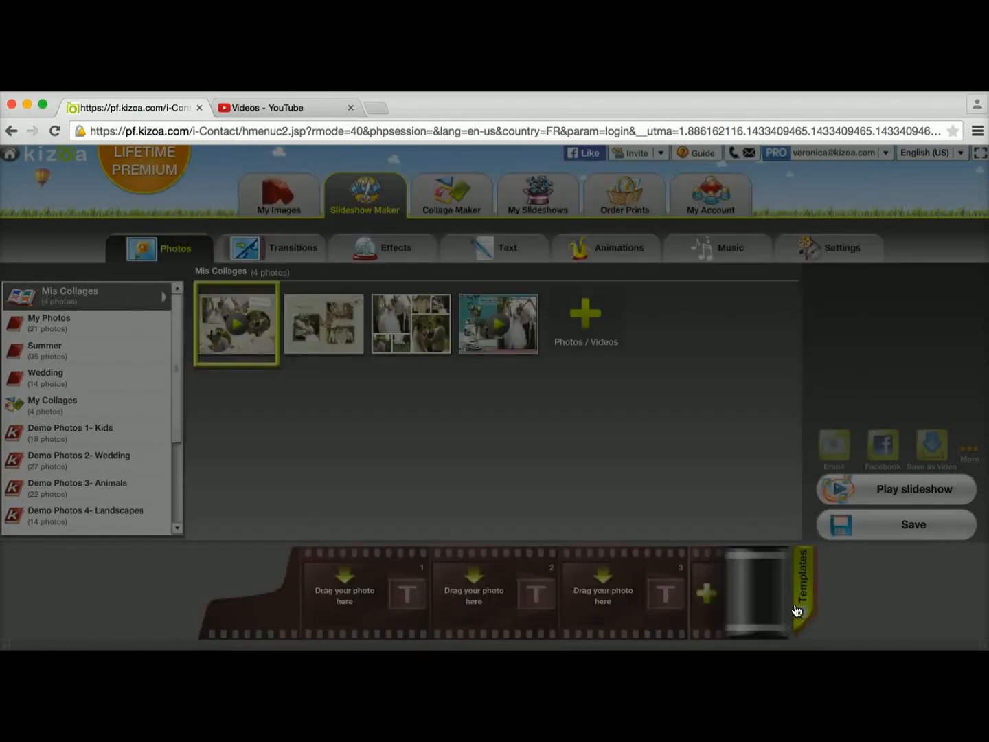
left_click(798, 588)
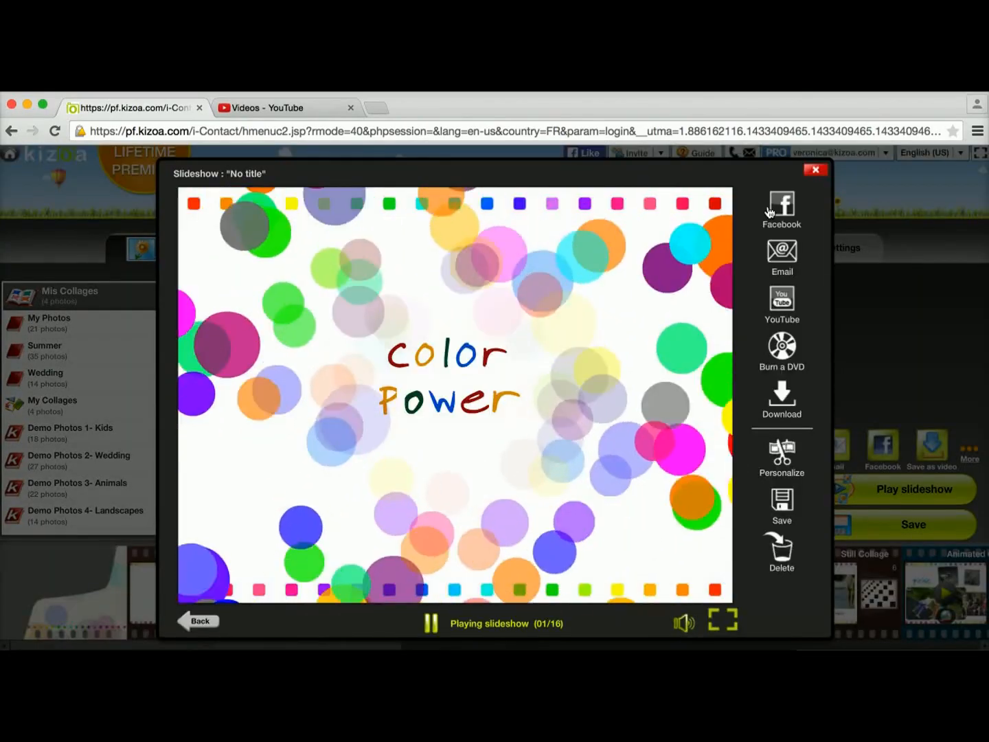
Go back from the player to the Slideshow Maker timeline
left_click(816, 169)
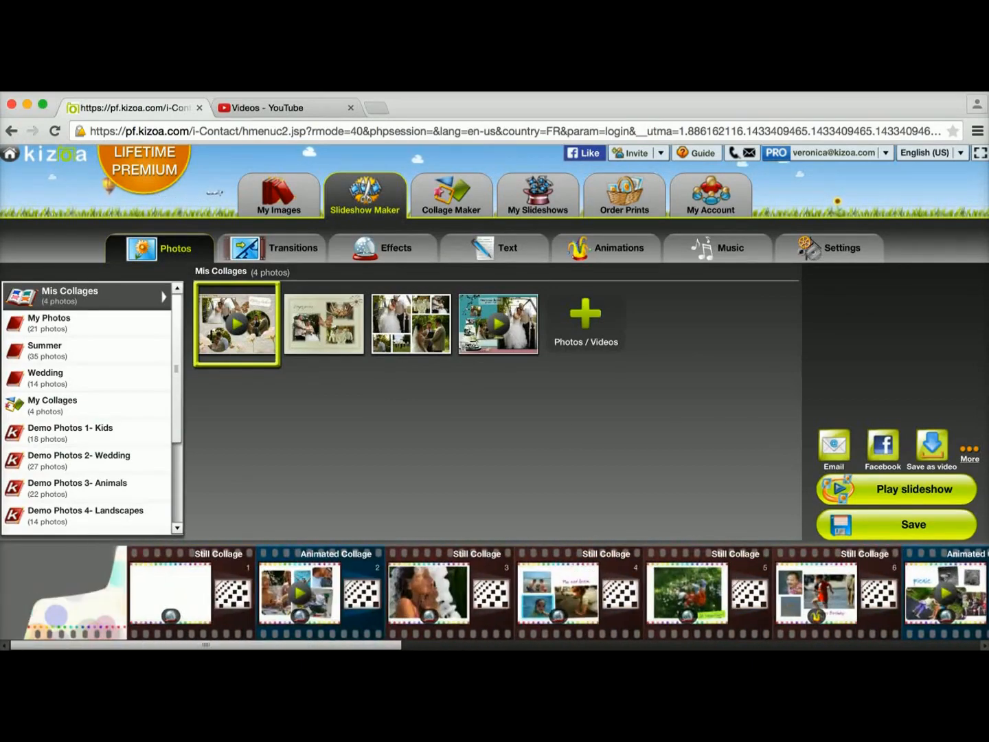
mouse_move(699, 263)
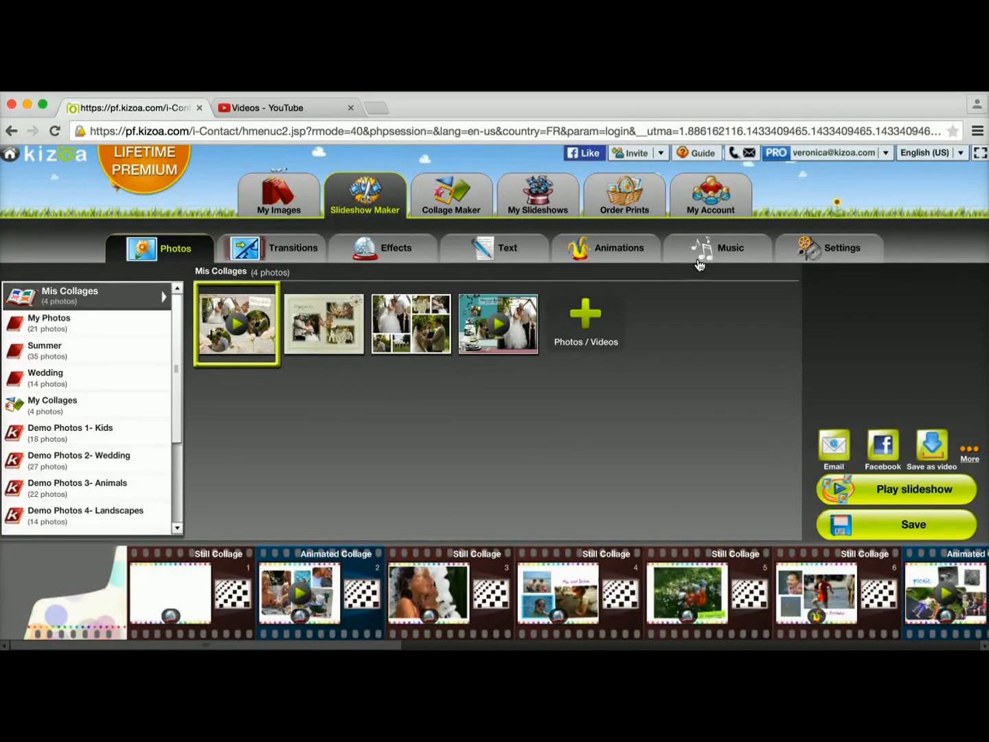
Add Beach Boys Little Deuce Coupe.mp3 from My music onto the slideshow timeline
left_click(731, 247)
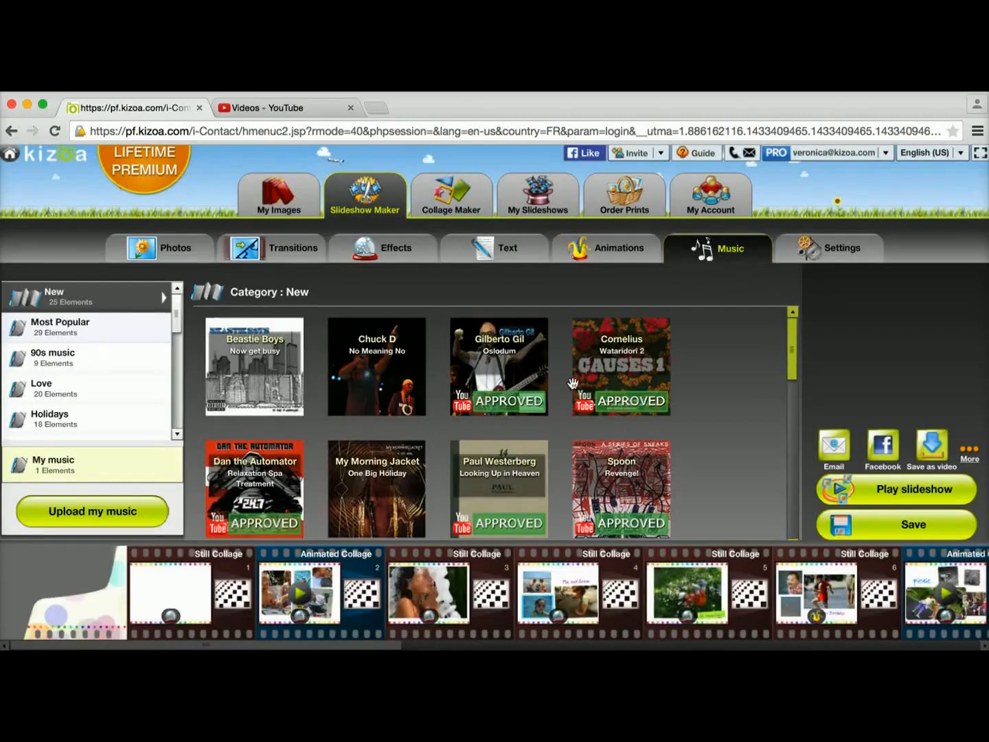
left_click(53, 464)
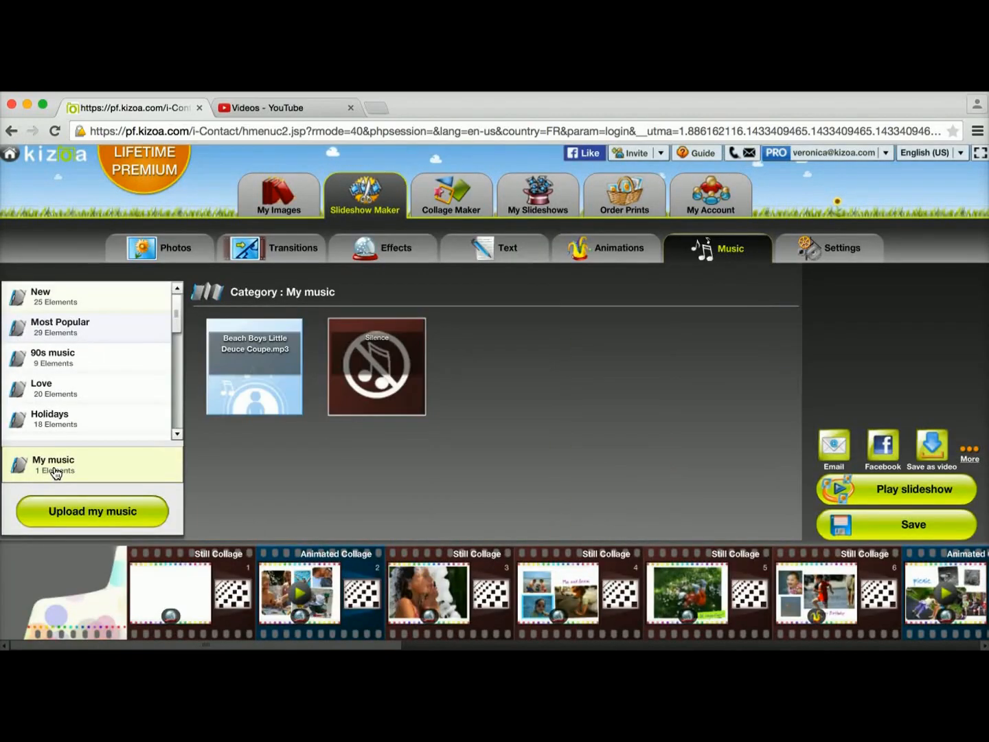
mouse_move(269, 464)
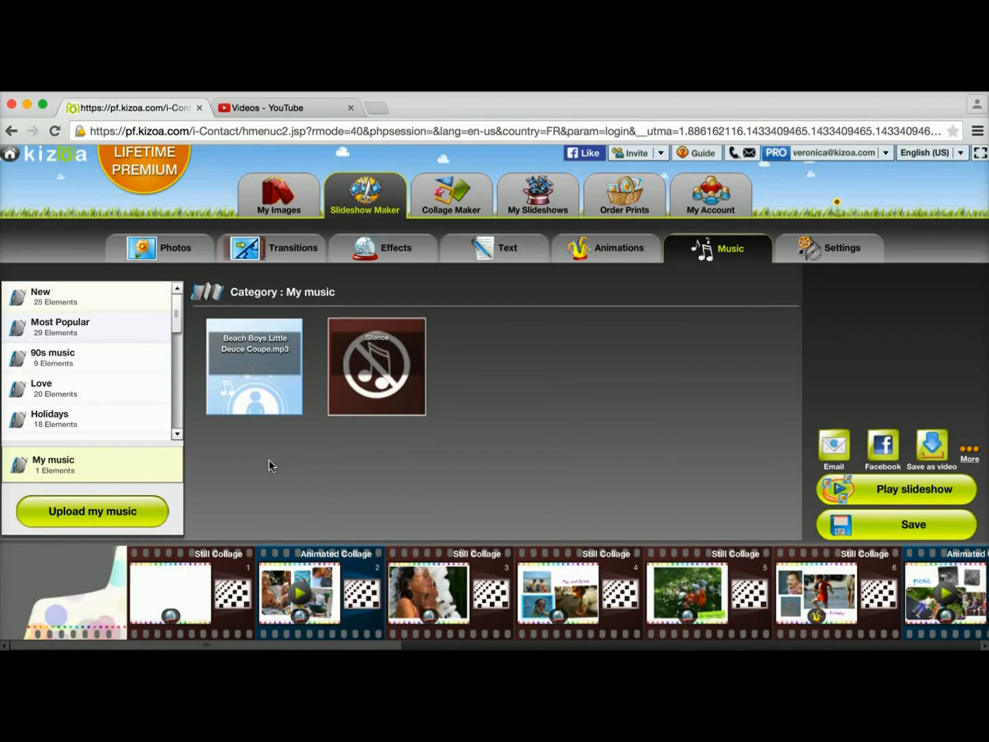
left_click(252, 366)
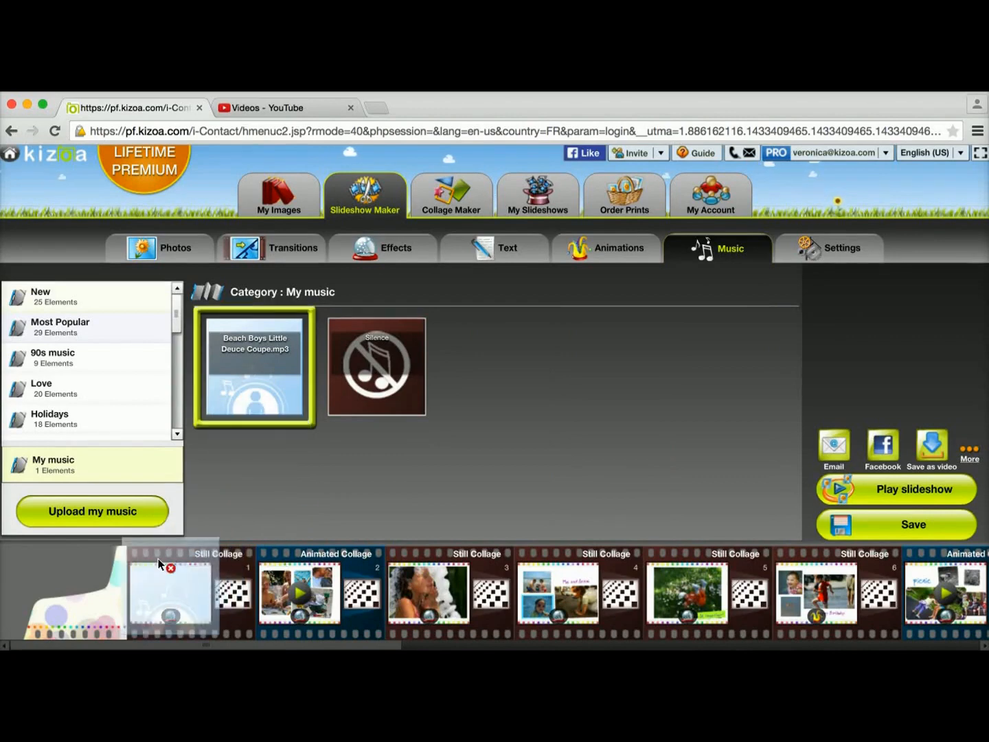
left_click(254, 368)
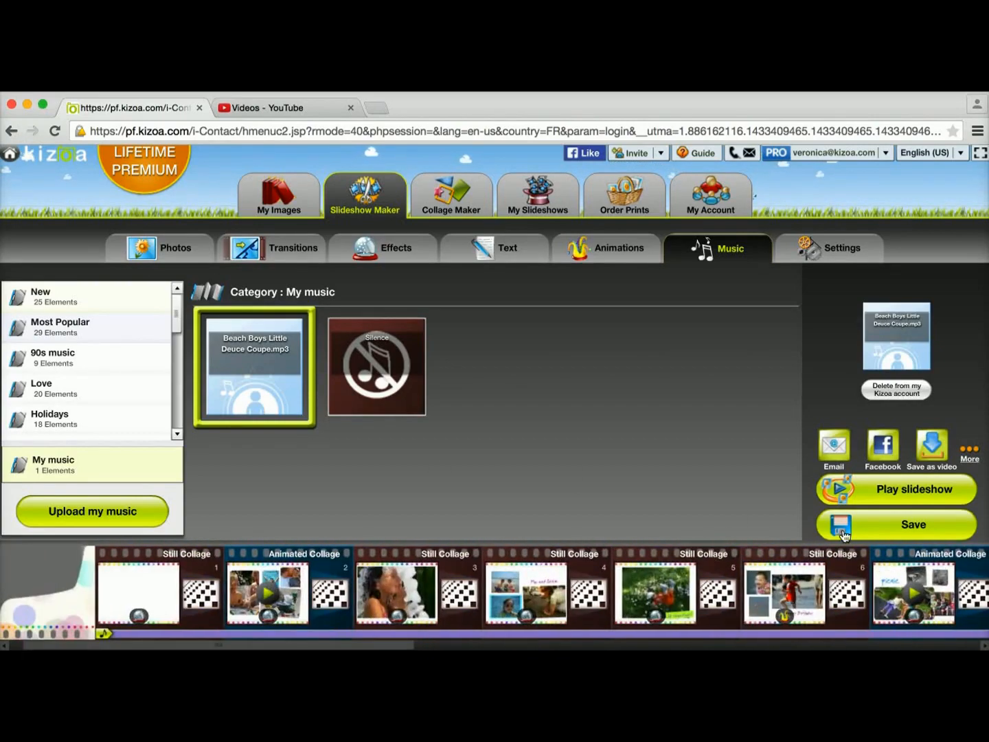
Save the slideshow as 'Summer fun!', dismiss the Assistant and show My Slideshows
left_click(894, 524)
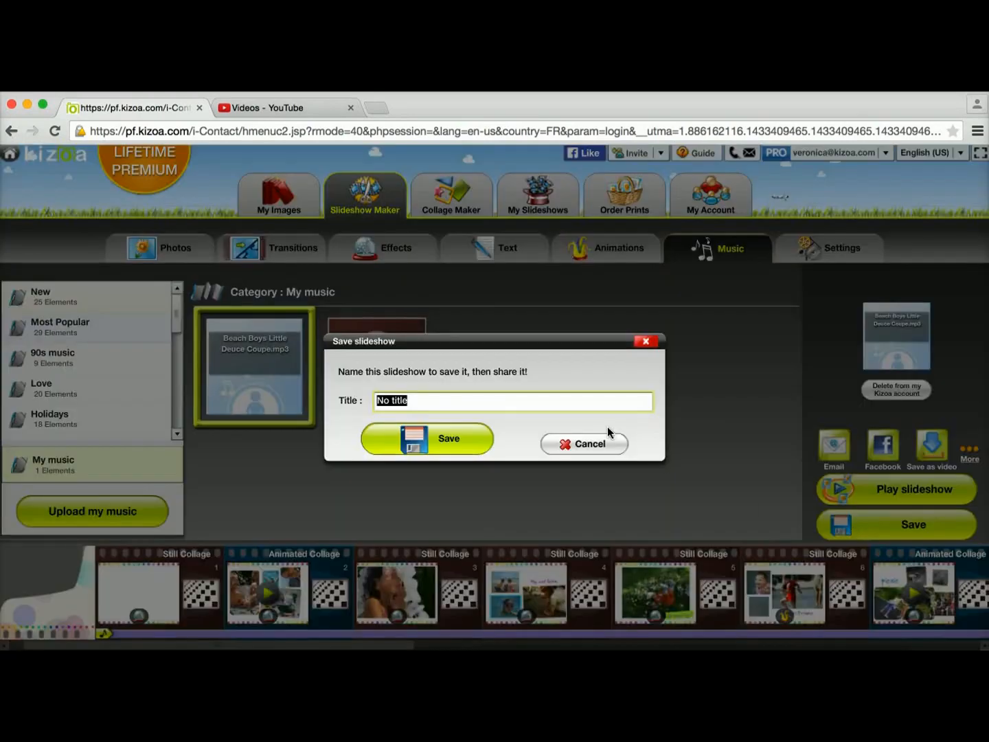
type("Summer fun!")
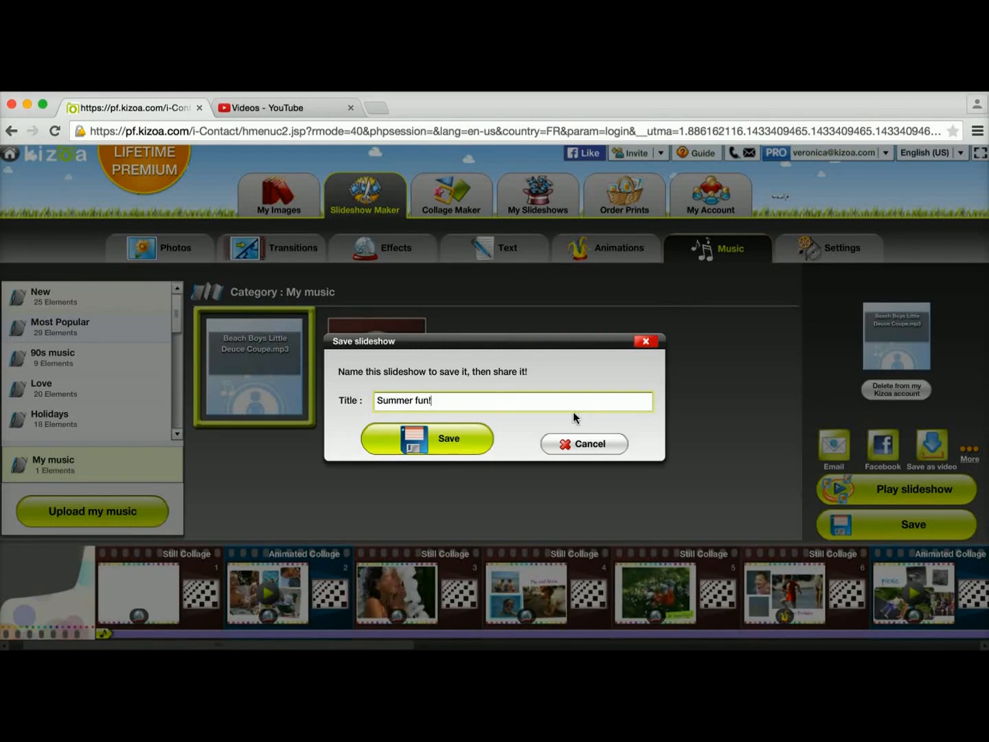
left_click(426, 438)
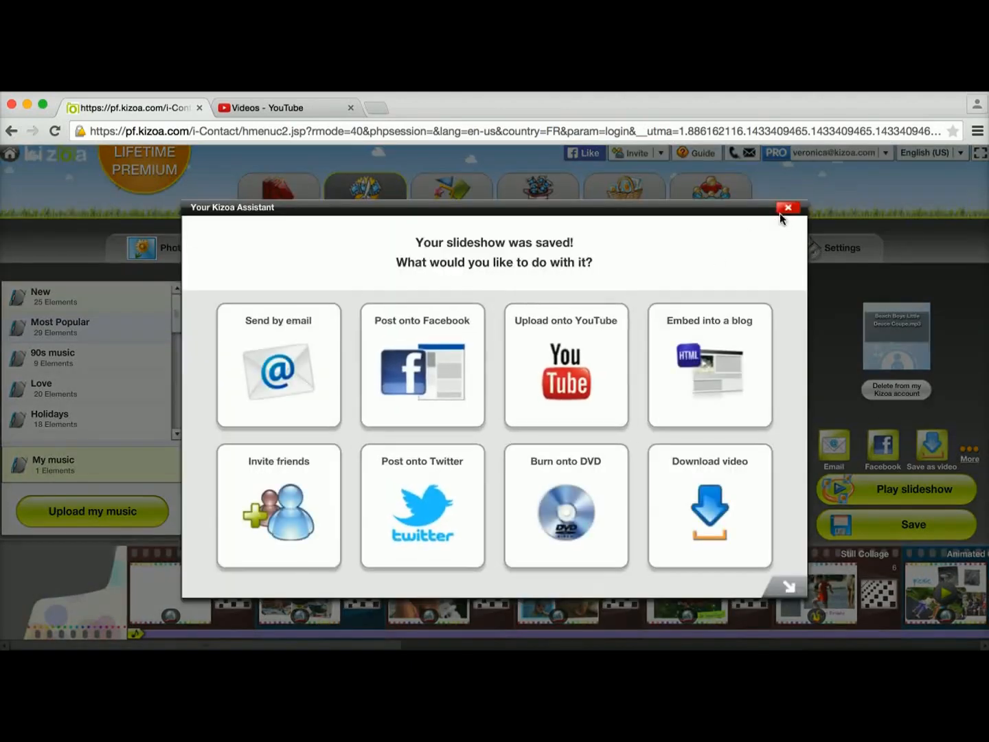
left_click(788, 207)
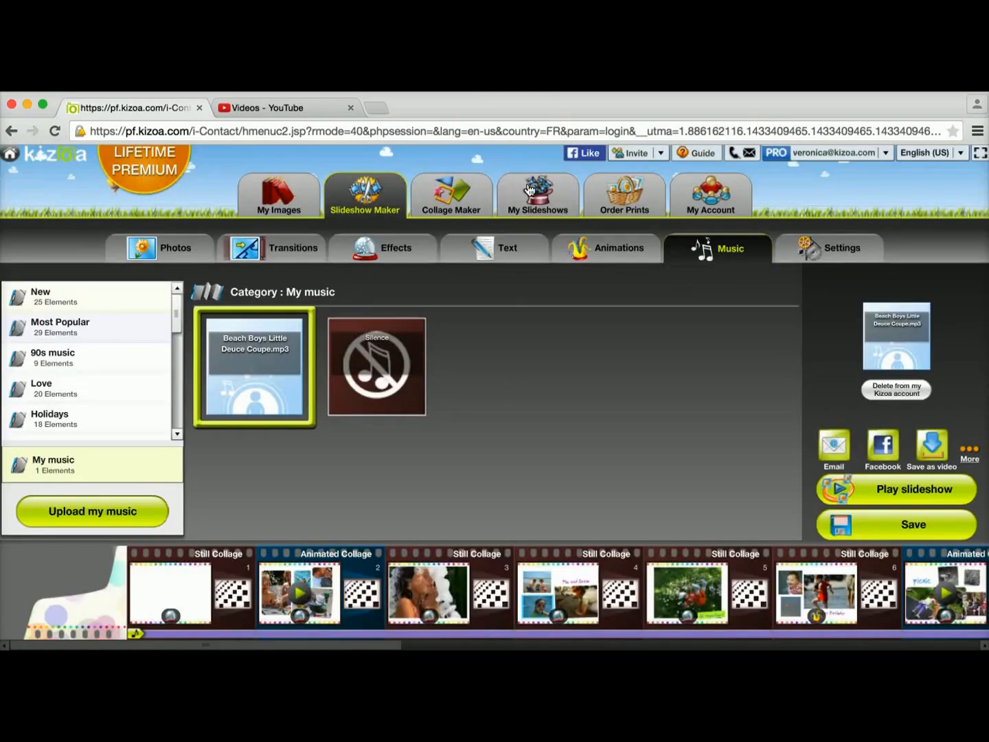
left_click(537, 195)
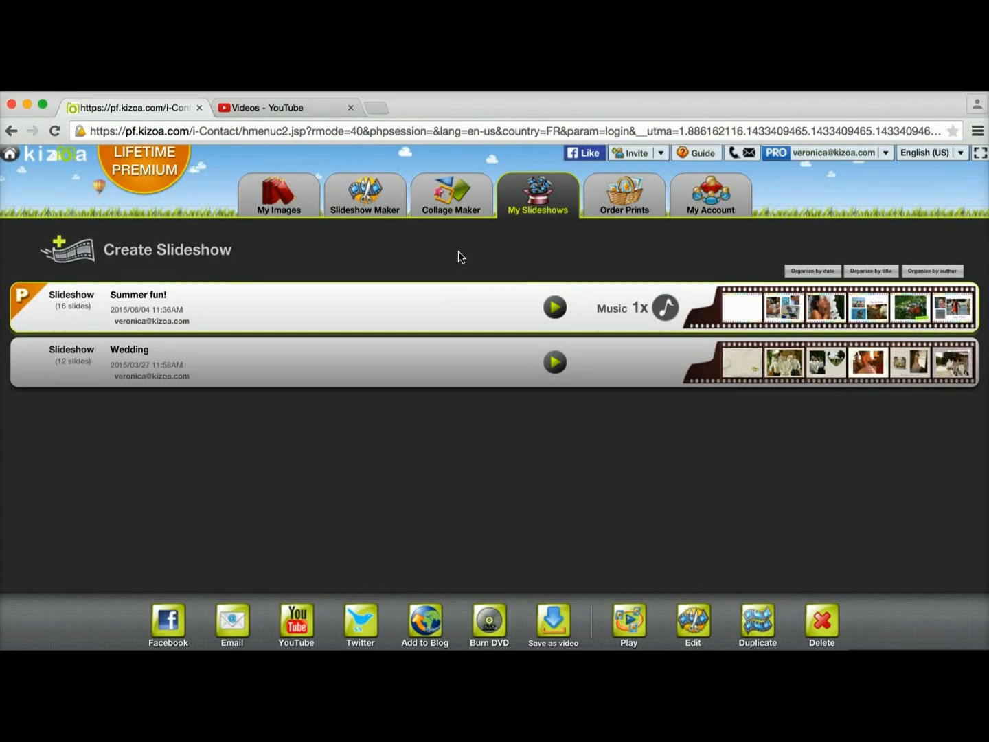
mouse_move(310, 323)
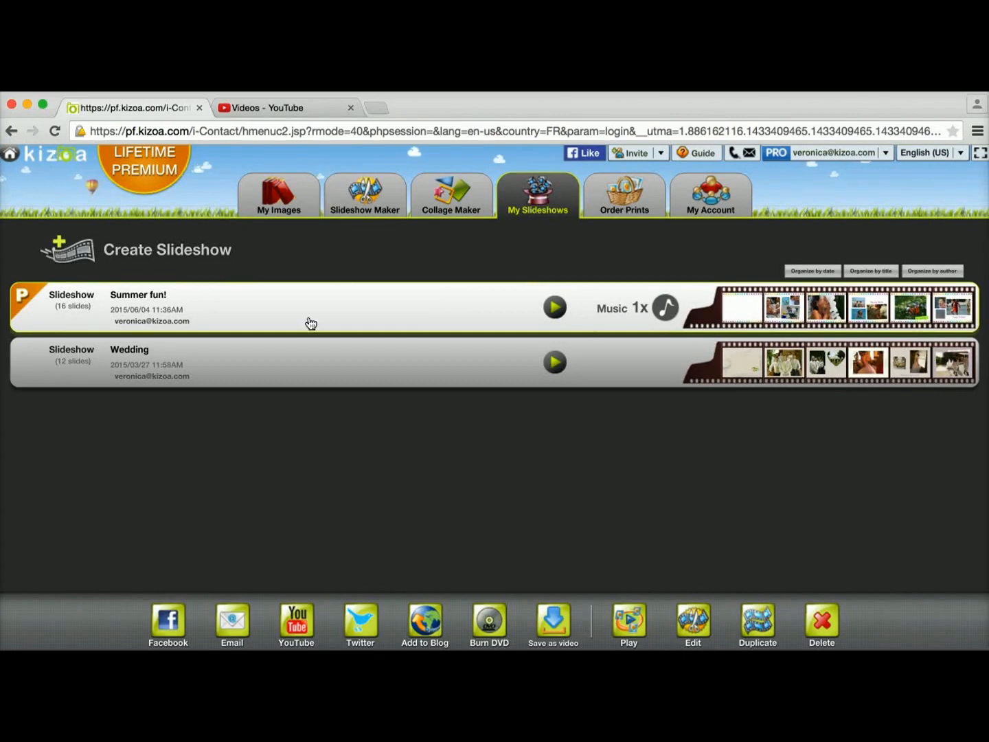
mouse_move(291, 539)
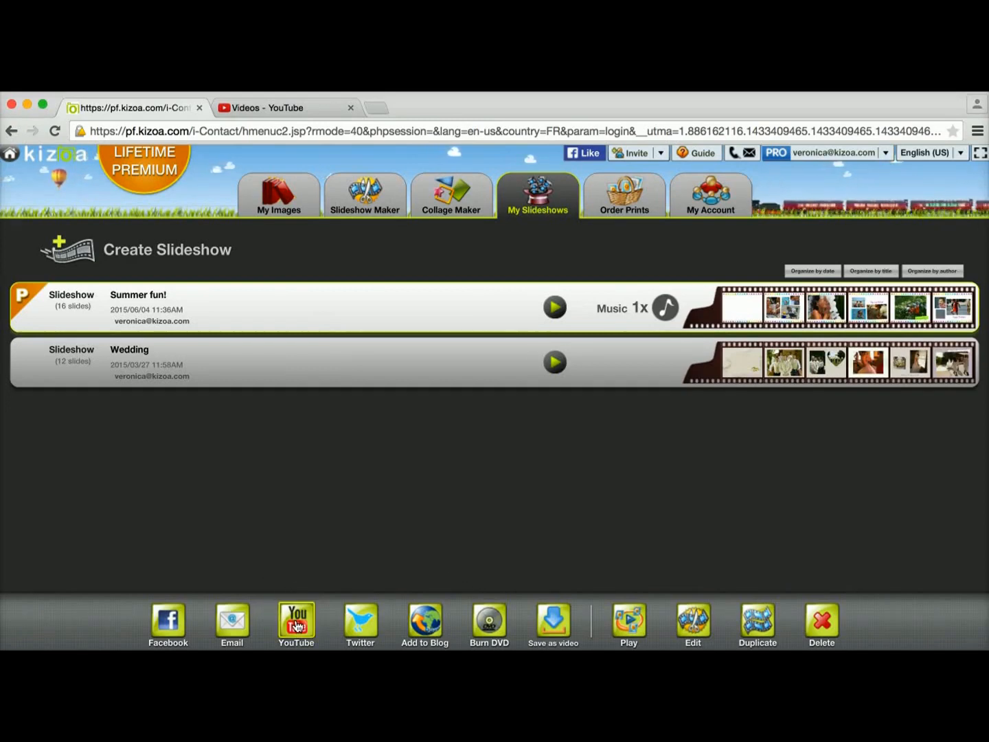
Share Summer fun! to YouTube, keeping the PRO fullHD 1080p option
left_click(297, 621)
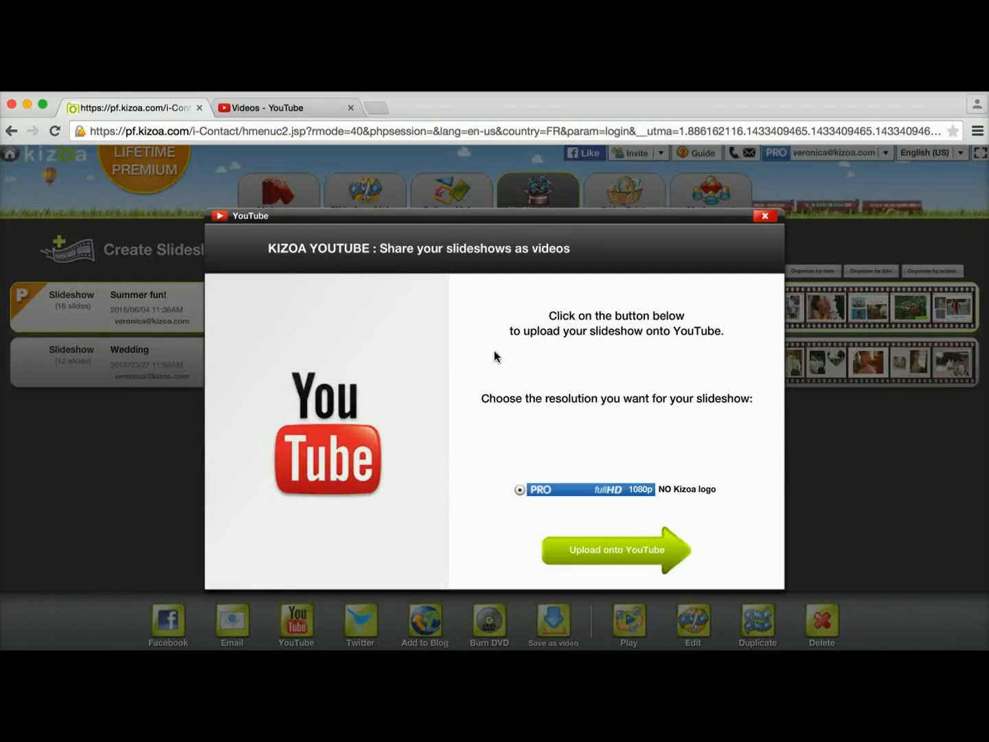
mouse_move(663, 253)
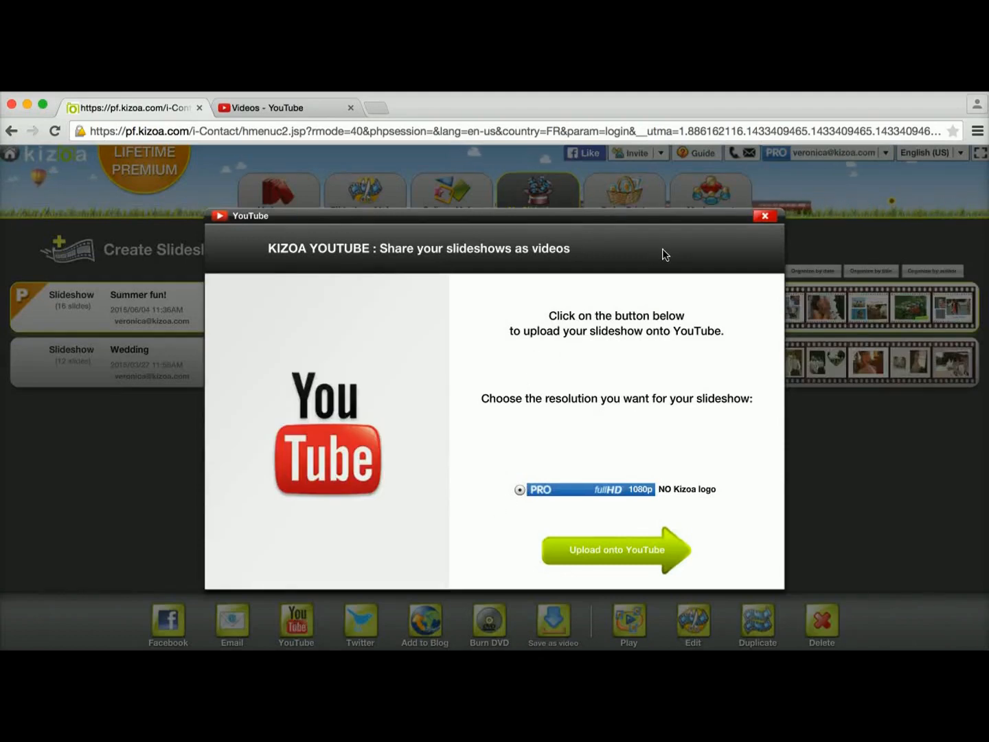
mouse_move(621, 507)
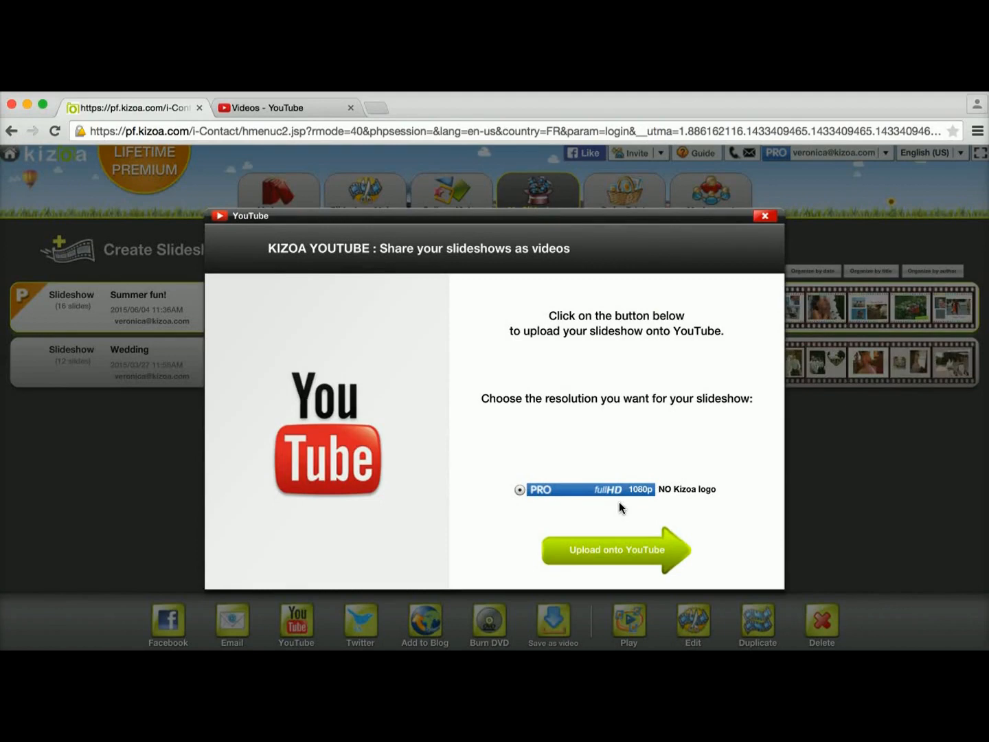
mouse_move(638, 500)
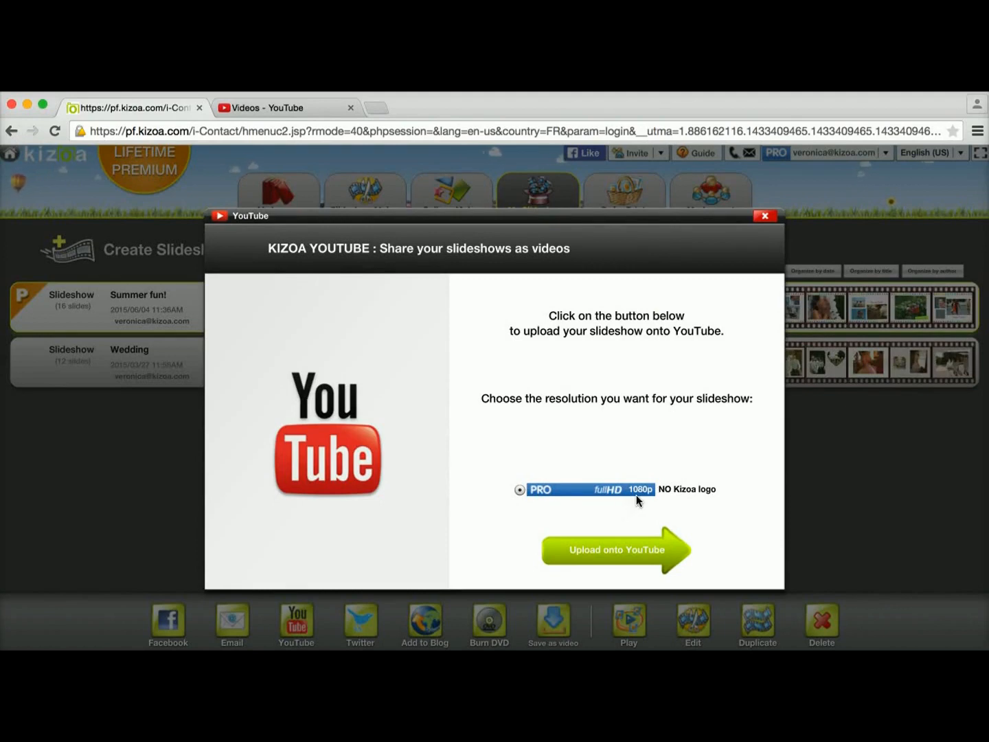
mouse_move(580, 574)
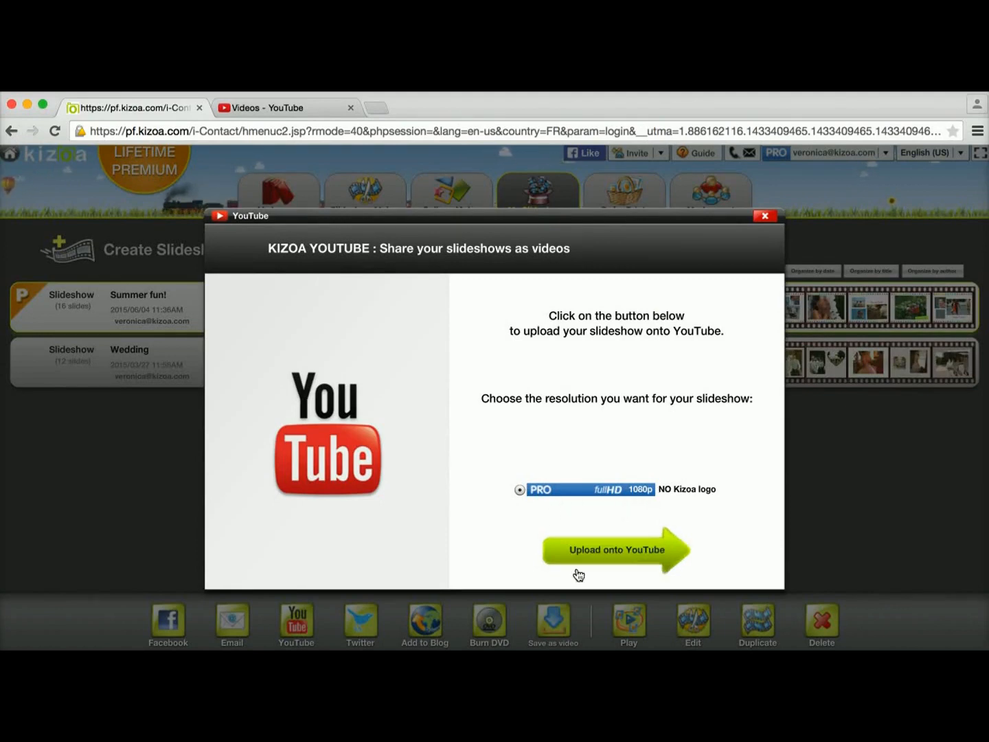
left_click(615, 550)
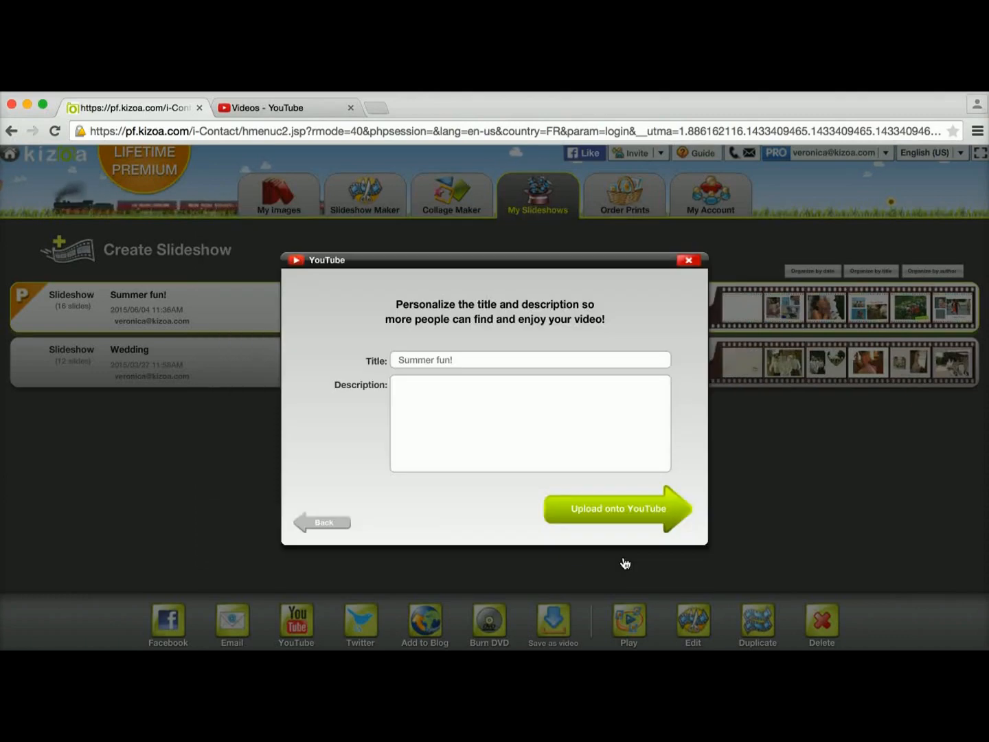
Keep the prefilled Summer fun! title and description and submit the YouTube upload
left_click(529, 360)
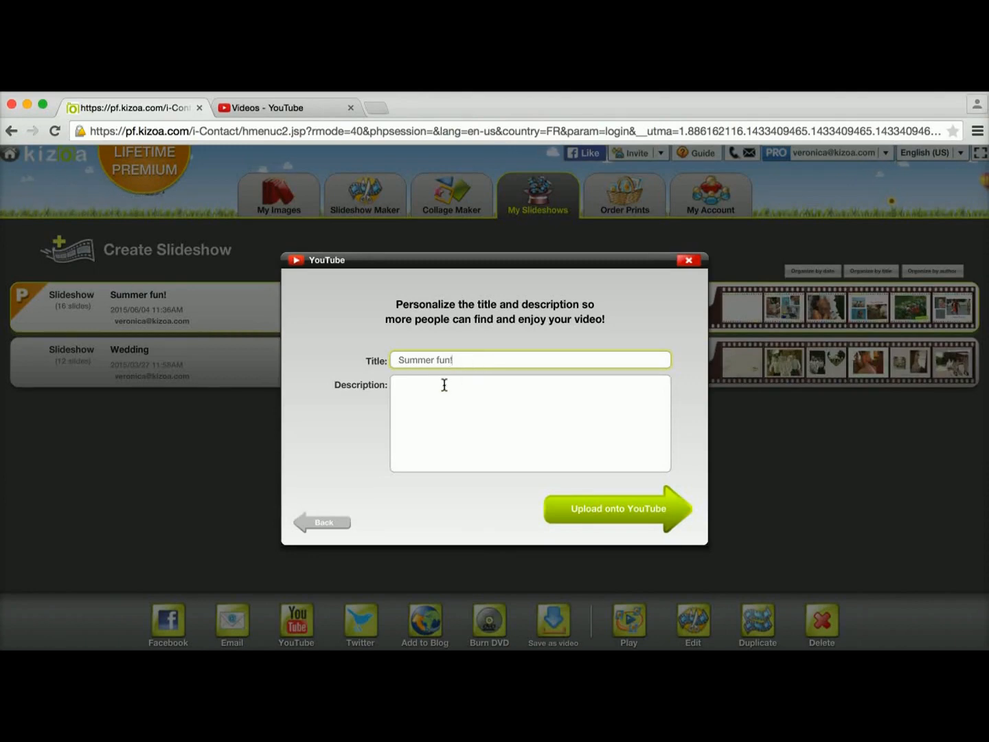
left_click(530, 423)
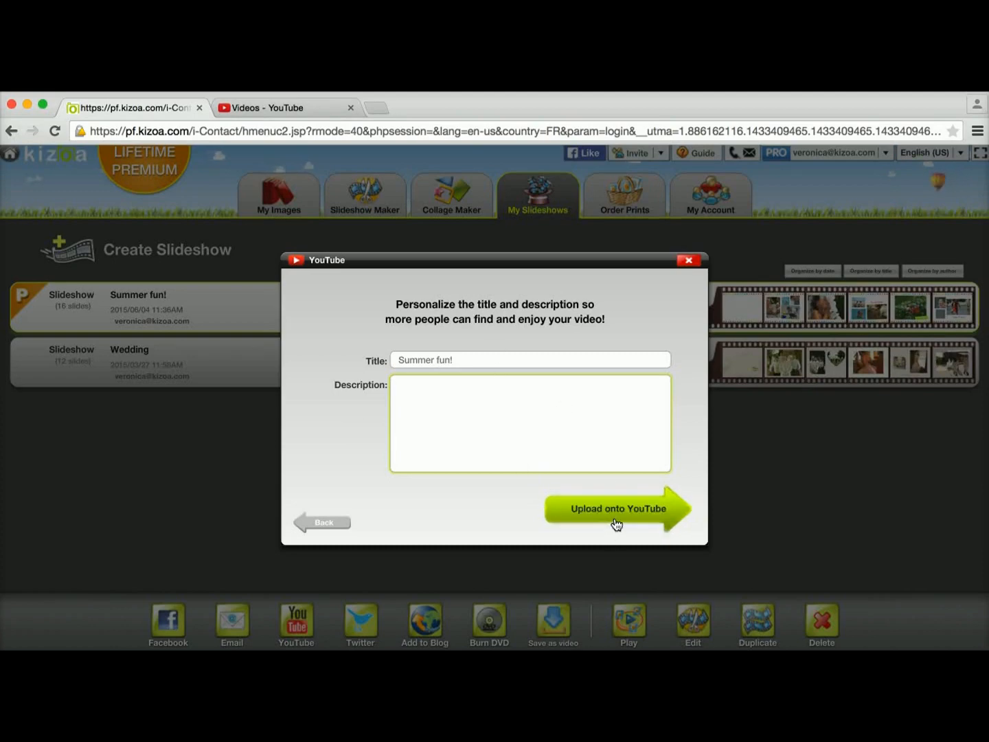
left_click(616, 508)
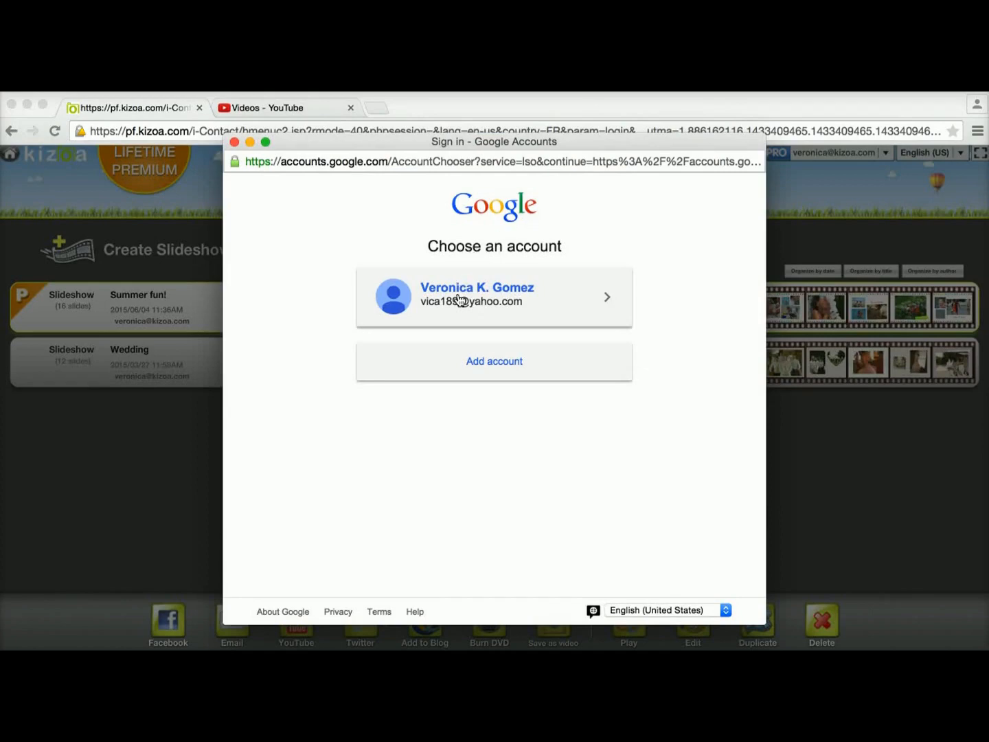
Sign in with the listed Google account, accept Kizoa's access, and close the success dialogs
left_click(495, 296)
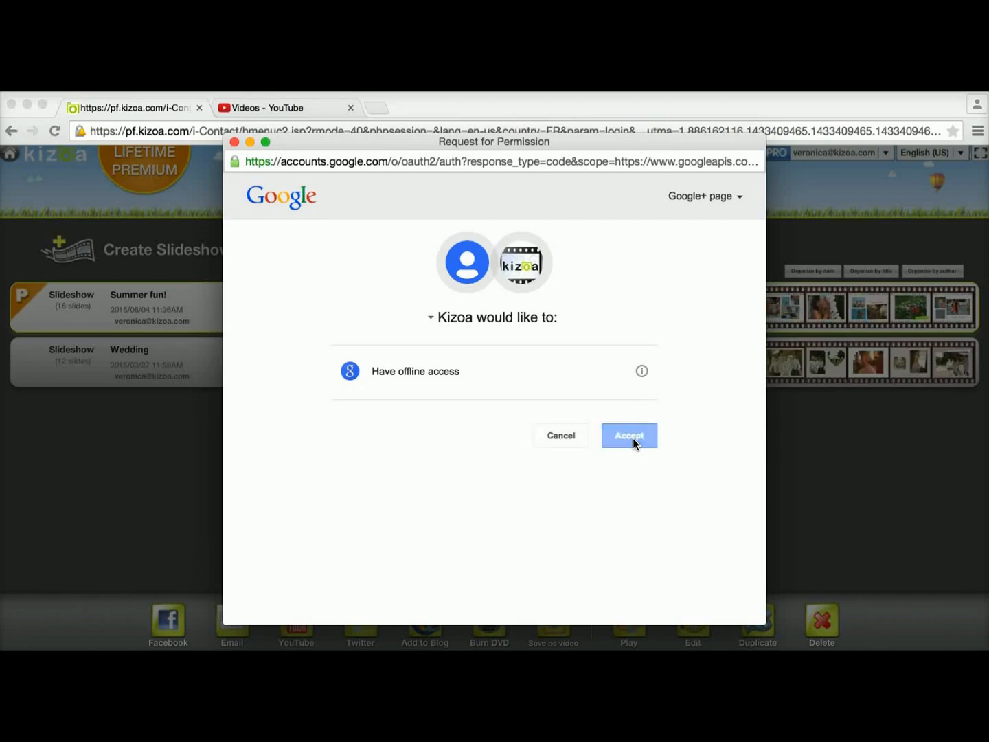
left_click(629, 434)
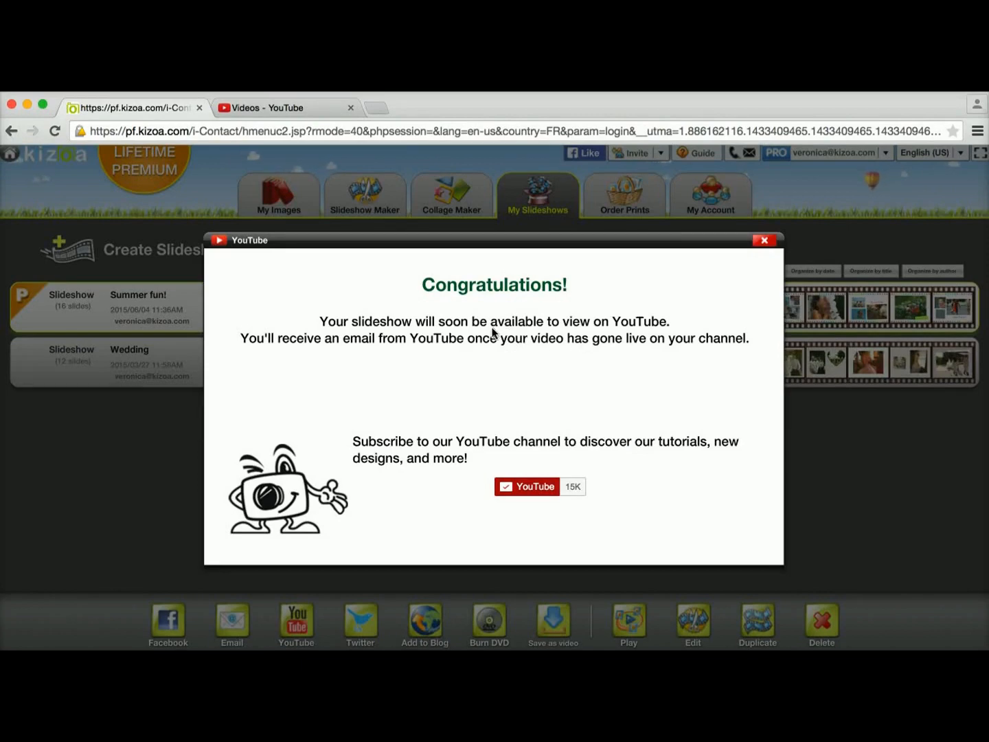
left_click(763, 239)
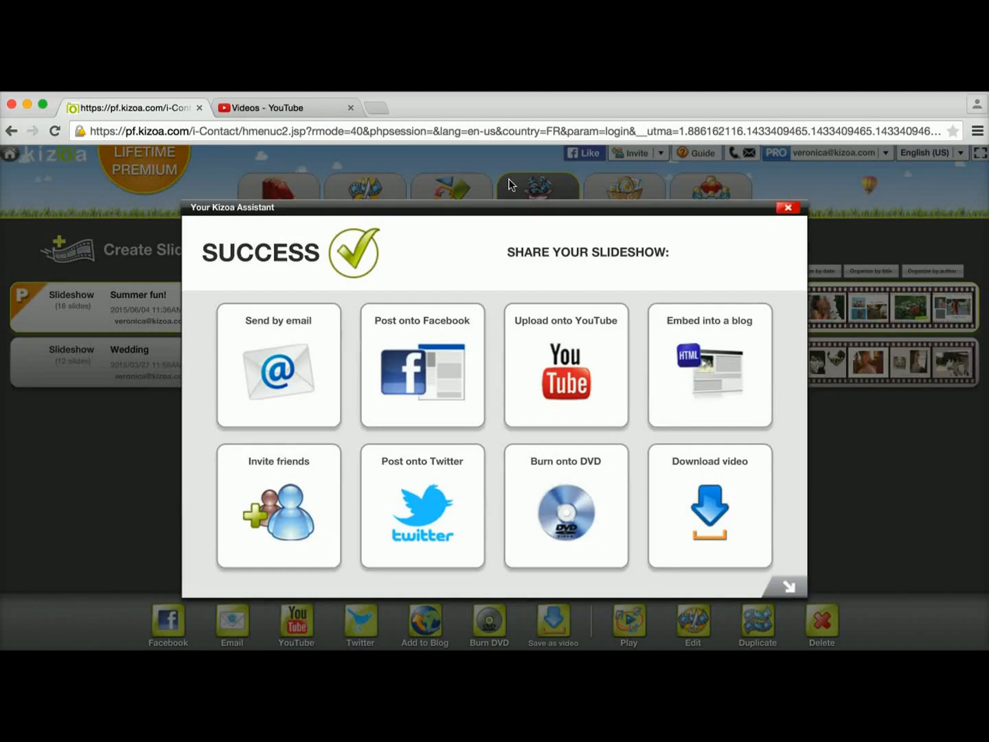
left_click(788, 207)
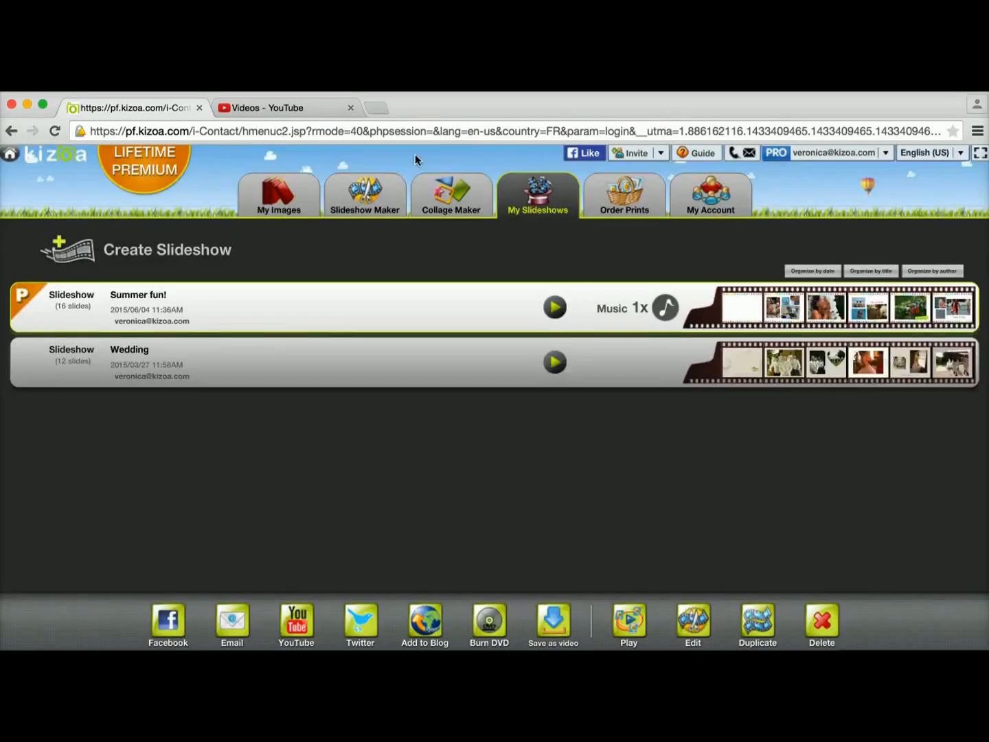
left_click(283, 107)
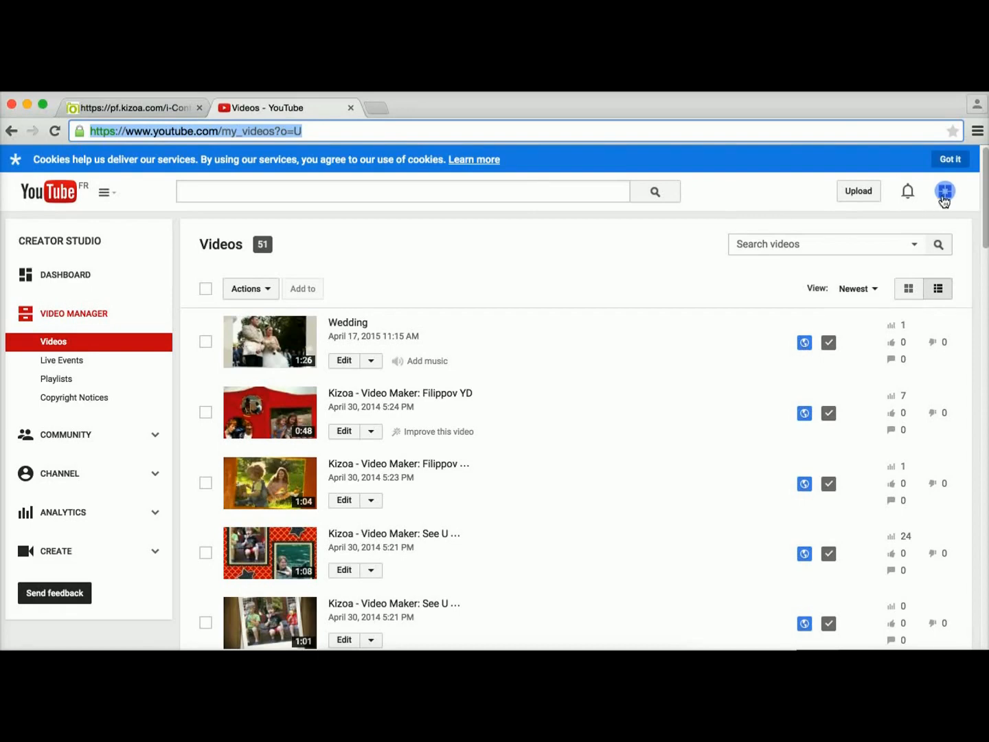
Visit the channel Dashboard and return to the Video Manager's Videos list
left_click(945, 191)
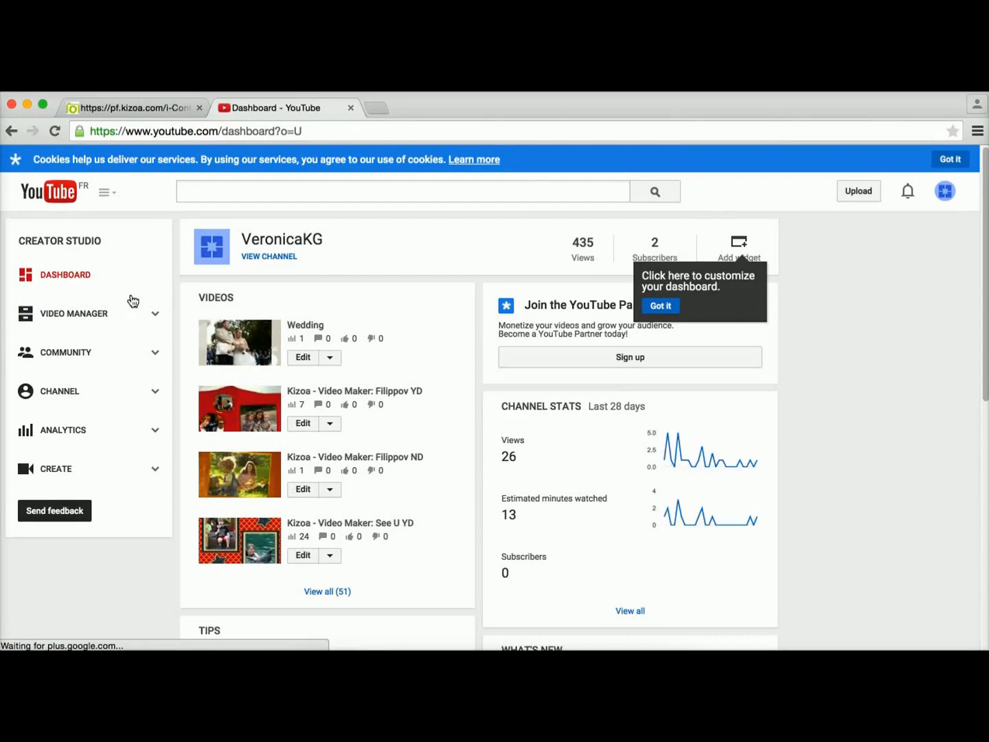
left_click(74, 313)
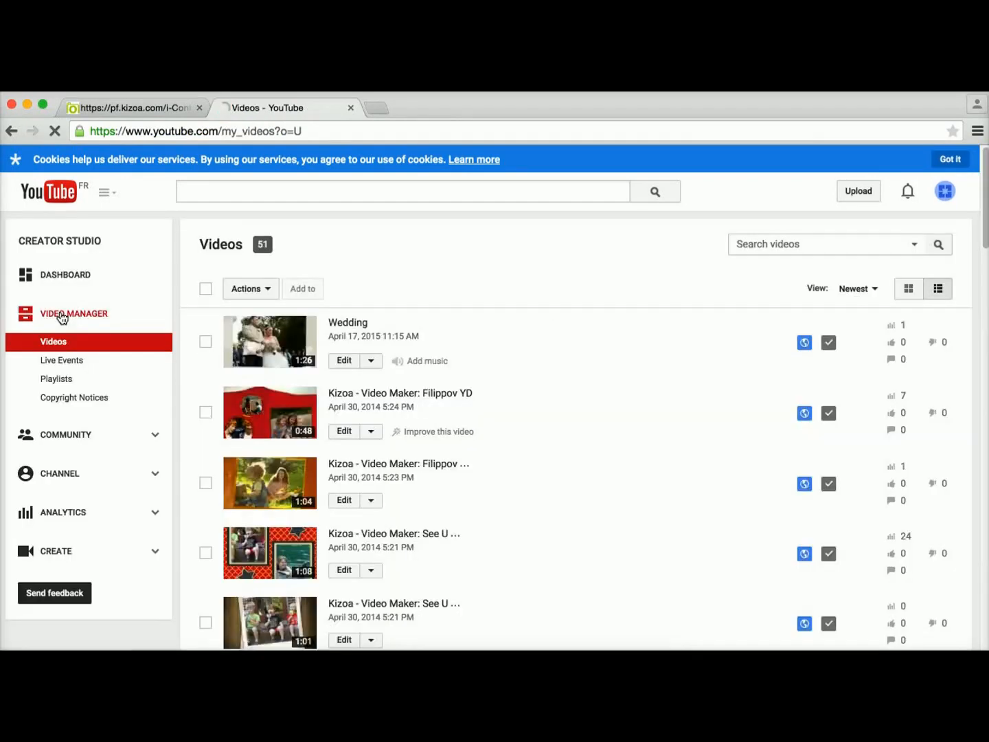
mouse_move(478, 401)
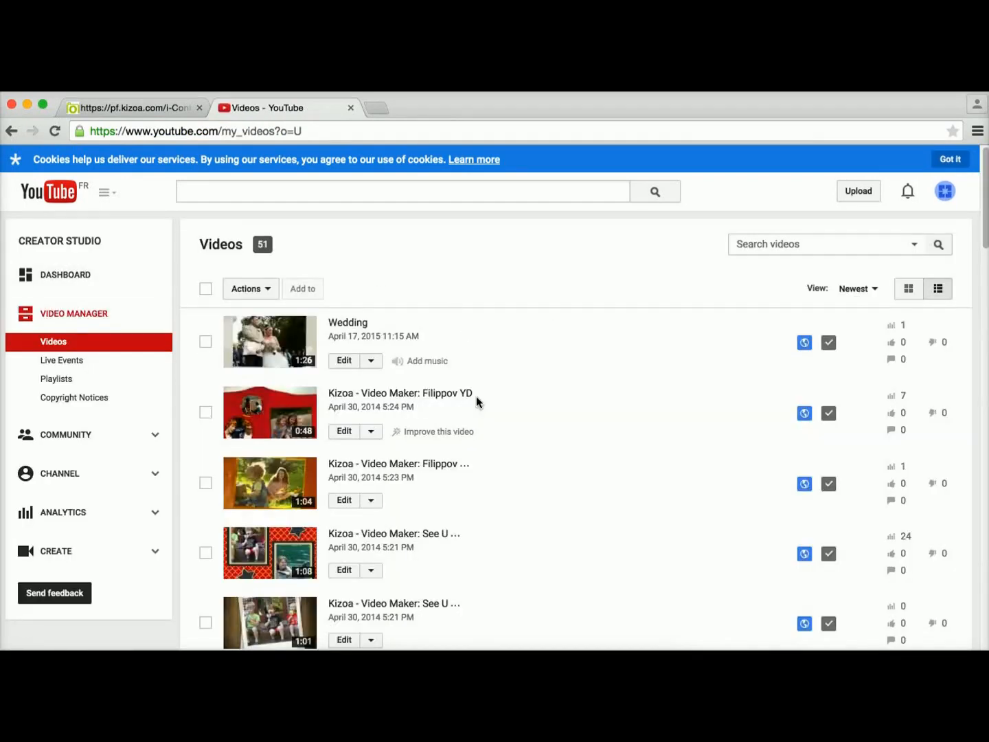
mouse_move(448, 319)
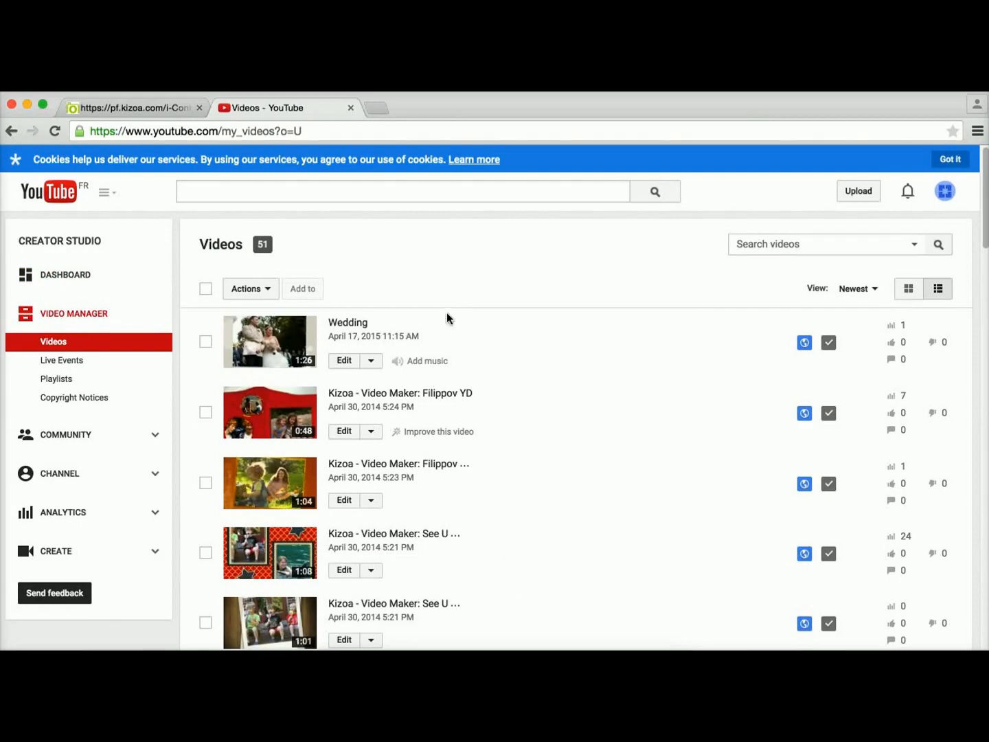
mouse_move(214, 227)
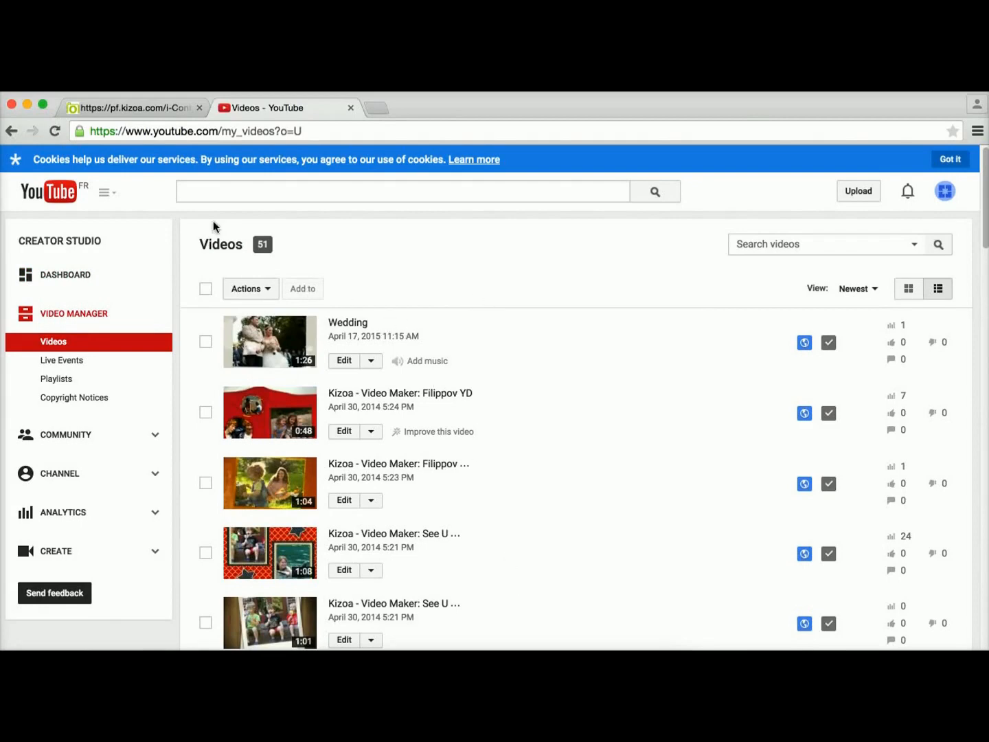
mouse_move(373, 268)
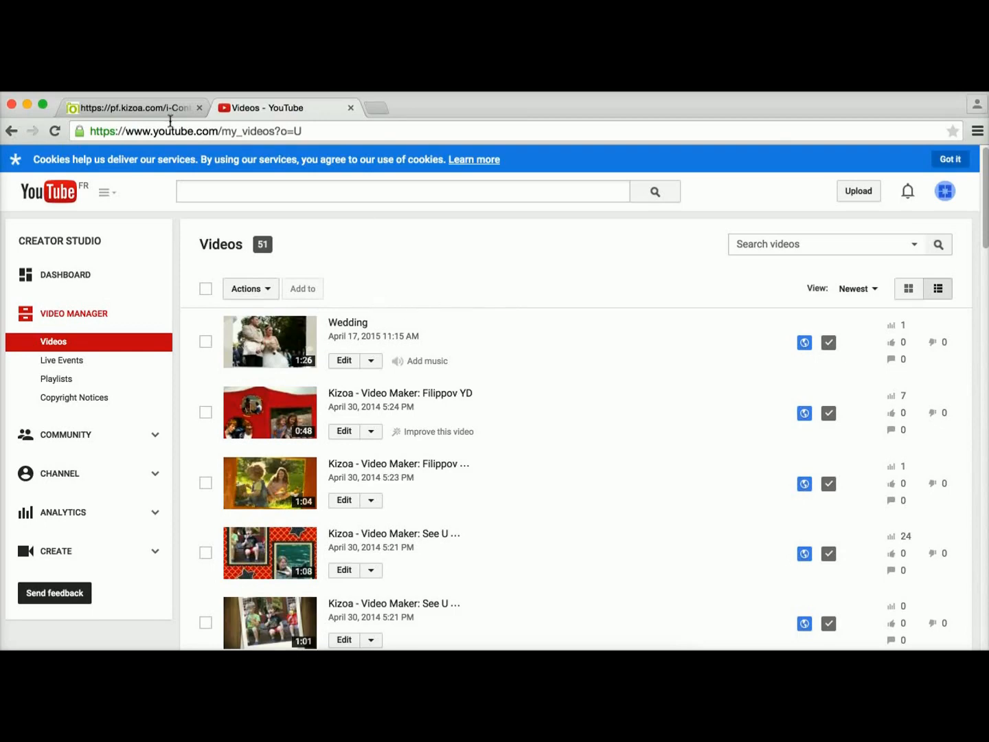
mouse_move(397, 335)
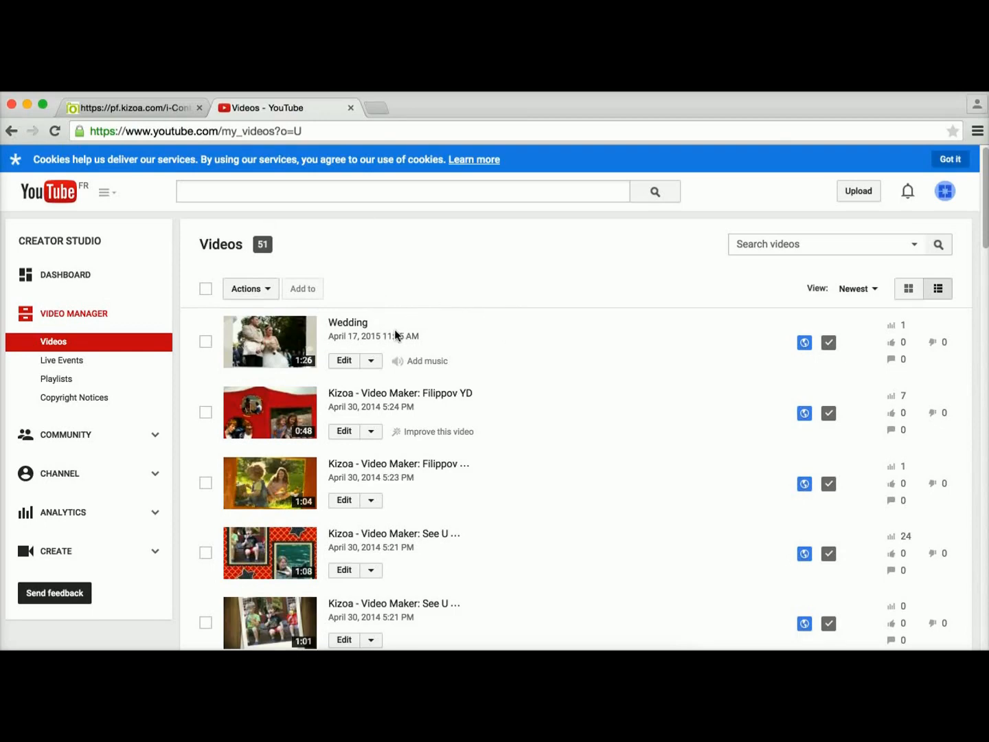
mouse_move(525, 324)
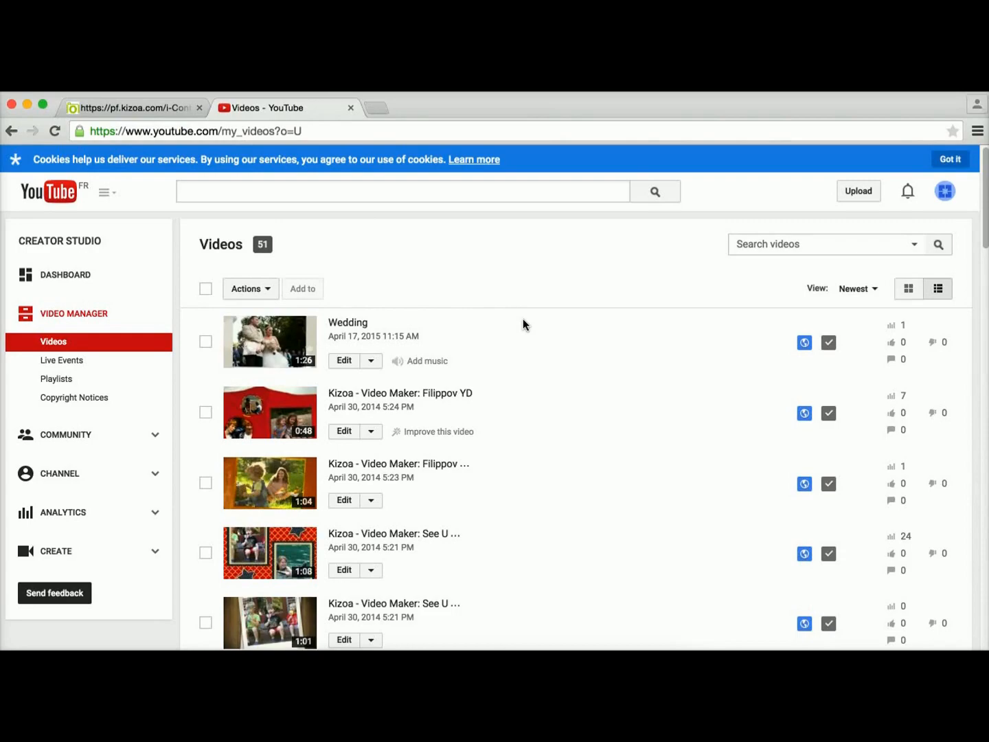